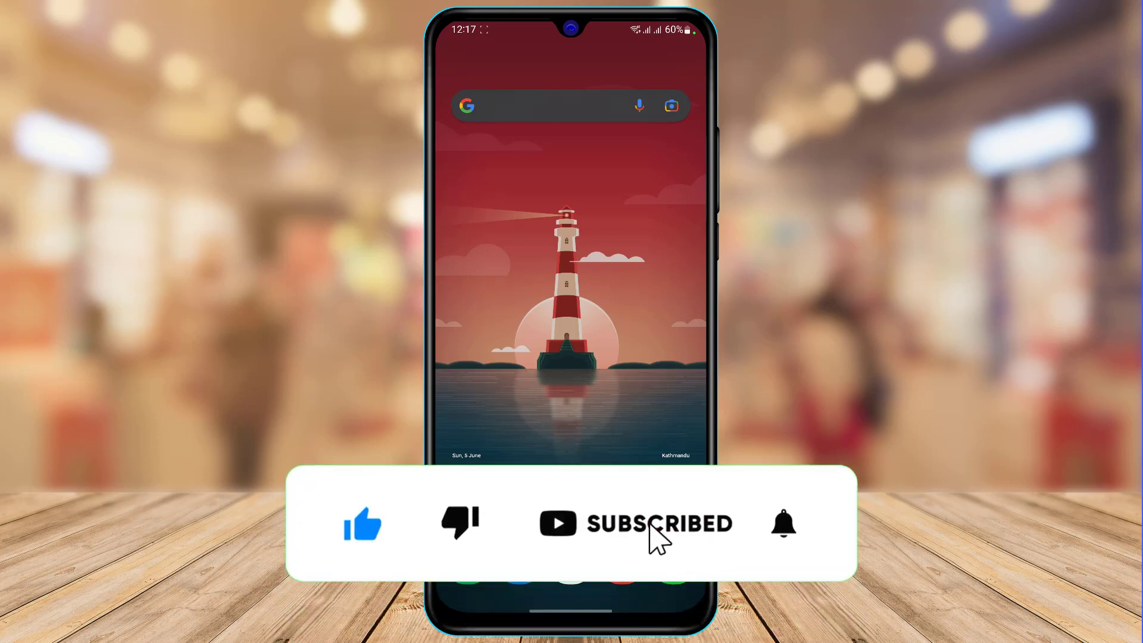
Launch Messenger from the home screen and view its cross-app messaging introduction
left_click(783, 524)
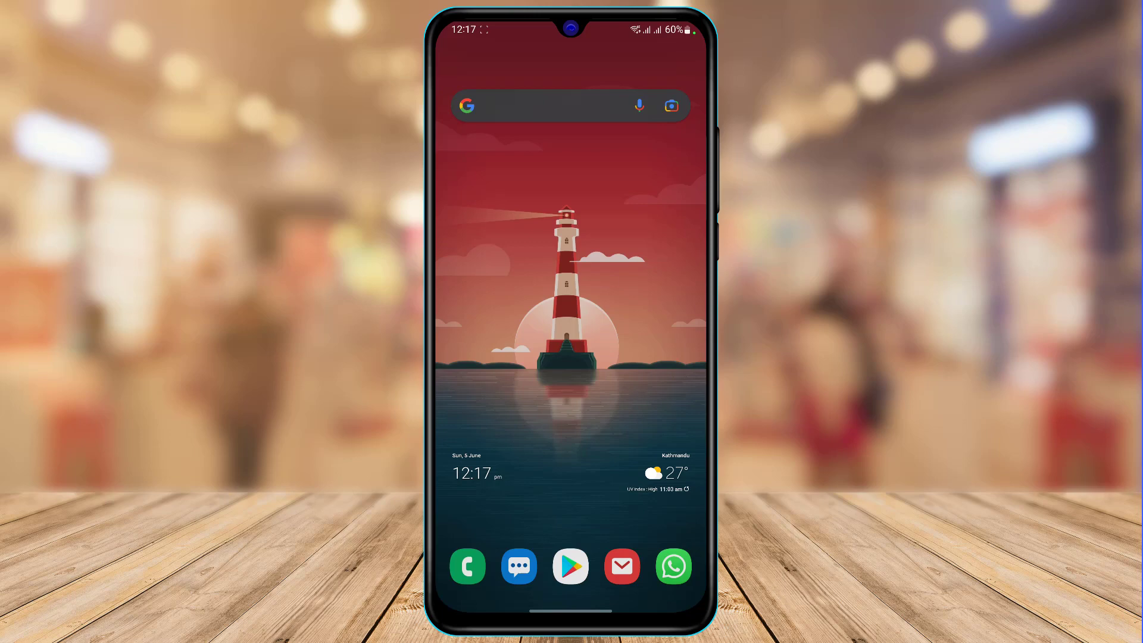
scroll("down", 3)
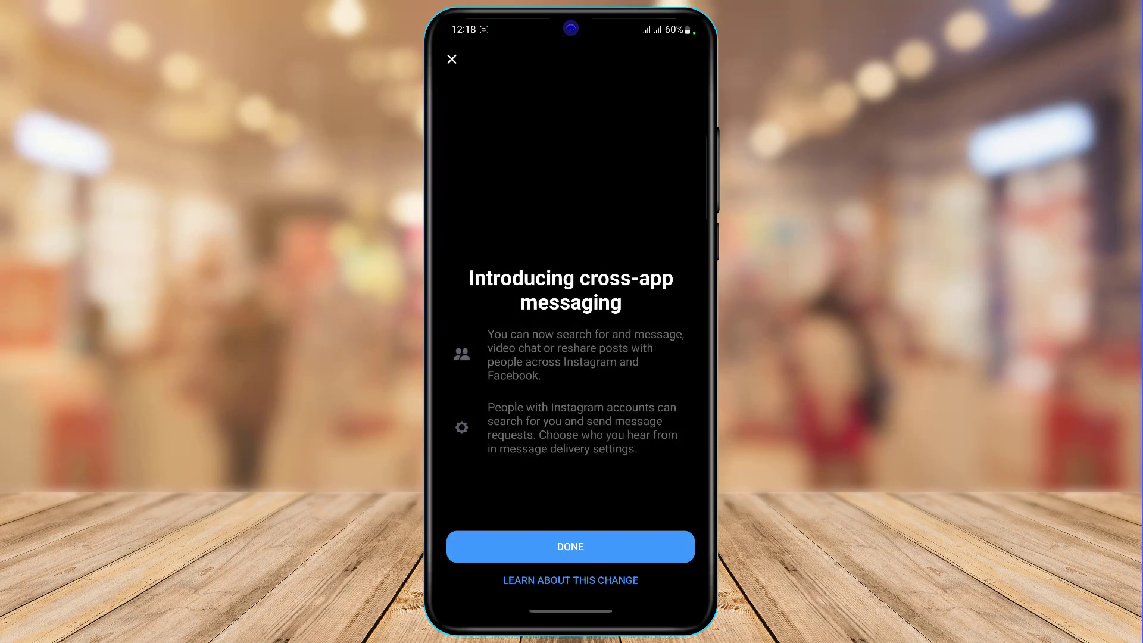
Dismiss Messenger's cross-app messaging notice with DONE and return to the home screen
left_click(570, 546)
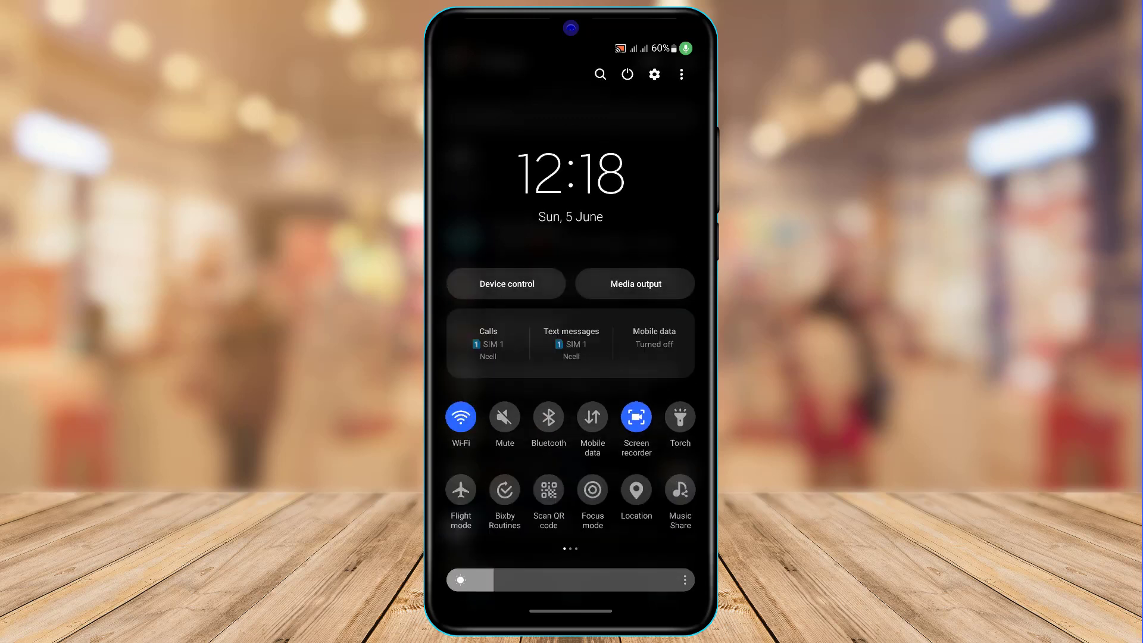
left_click(461, 418)
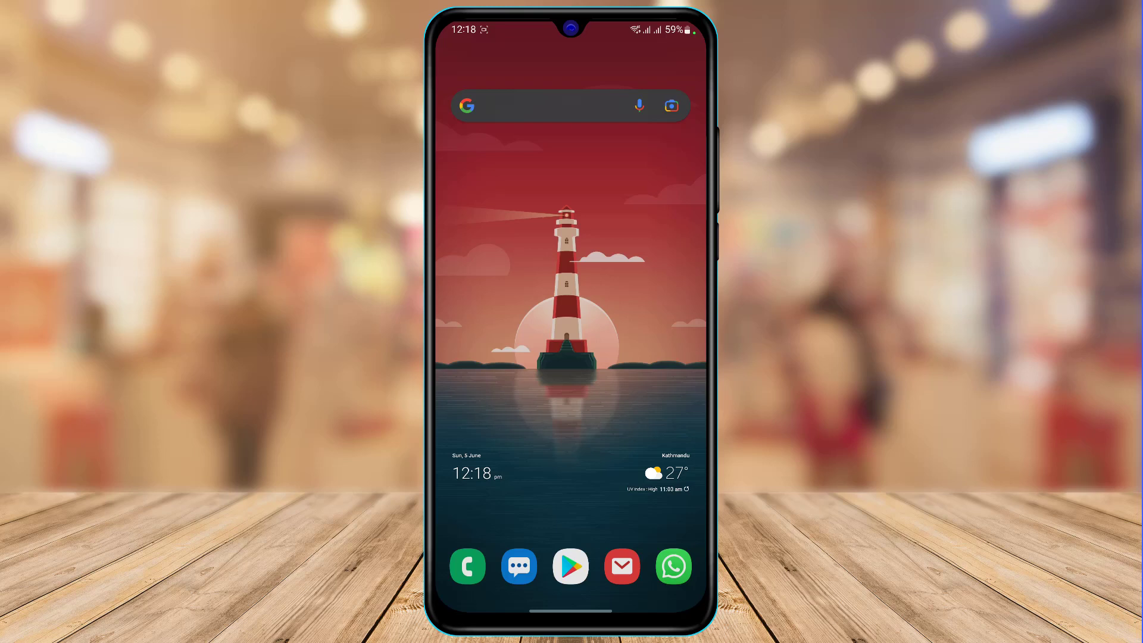
Search Google Play Store for 'messenger' from recent searches and reach its store page
left_click(570, 567)
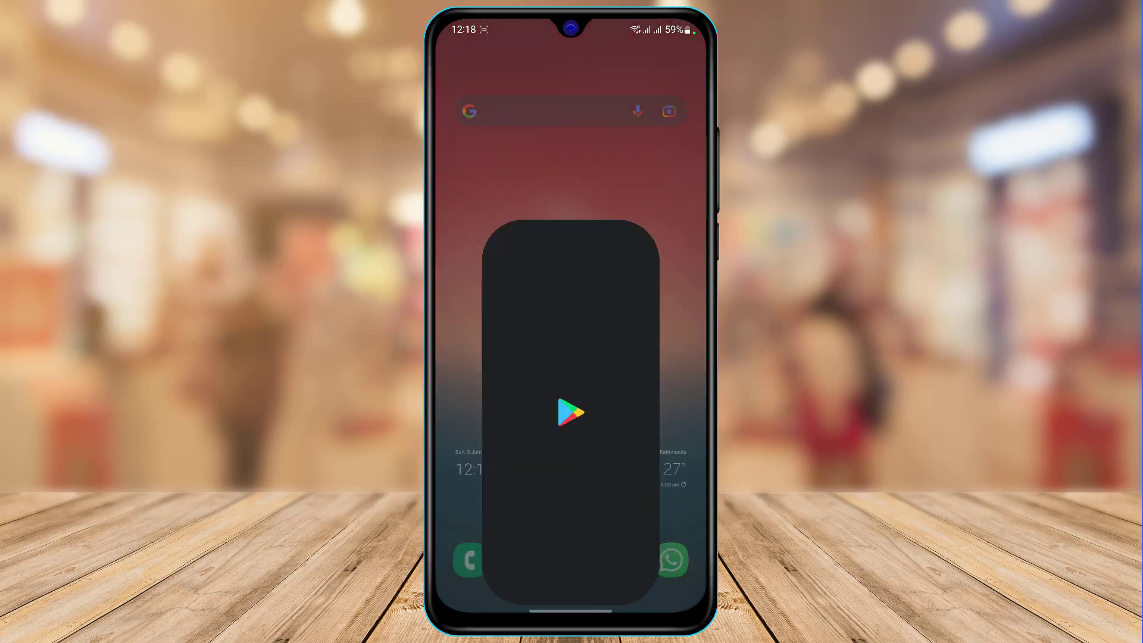
left_click(570, 414)
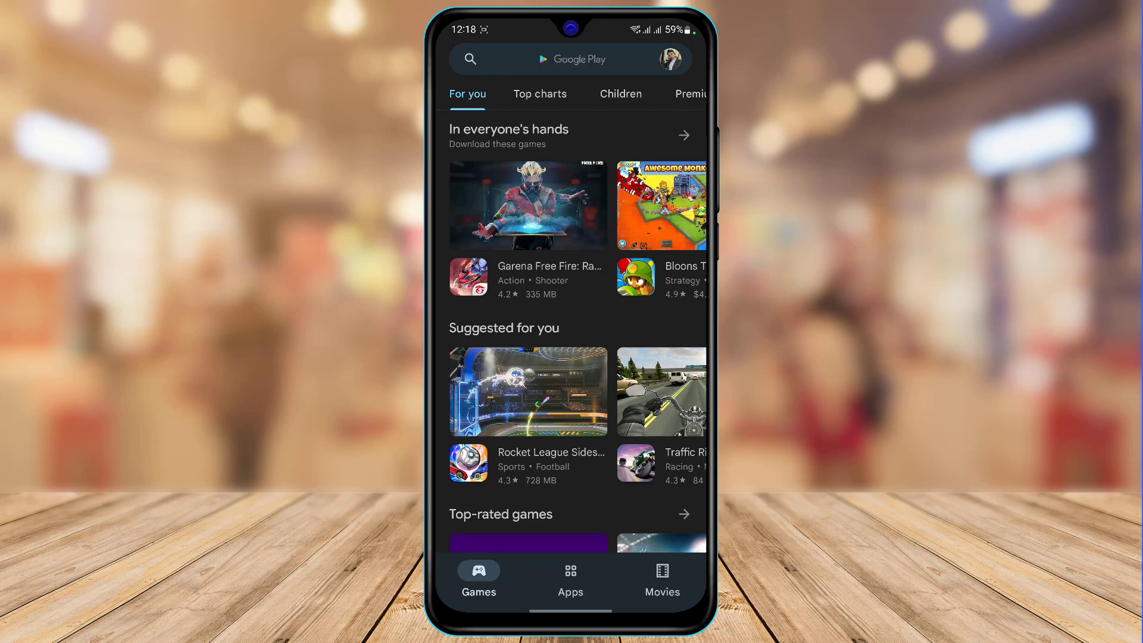
left_click(564, 59)
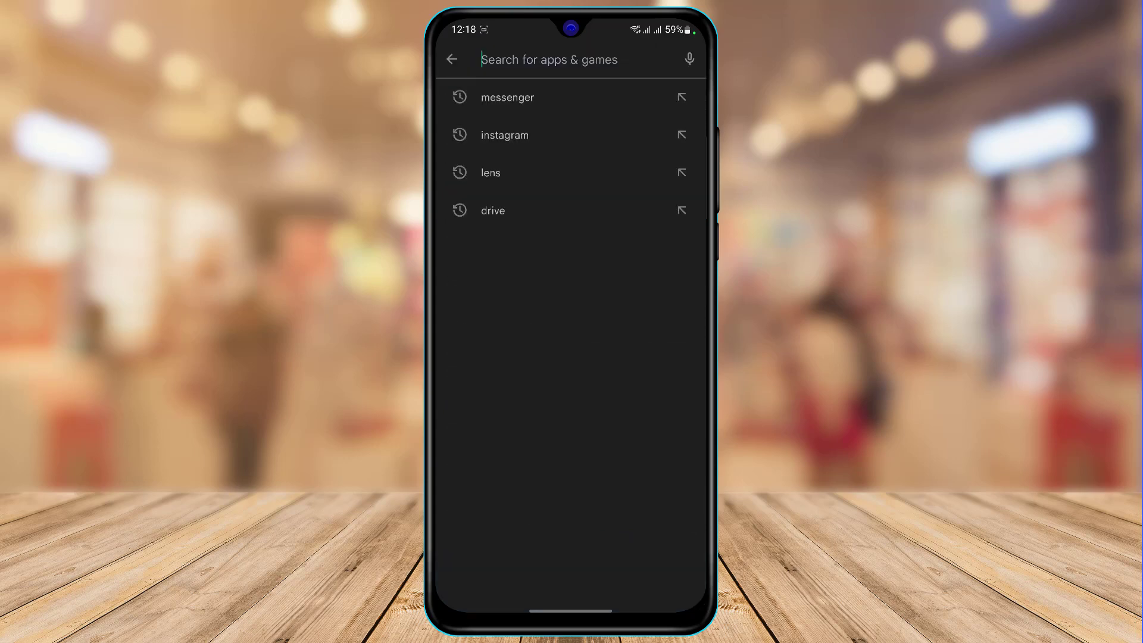
left_click(507, 98)
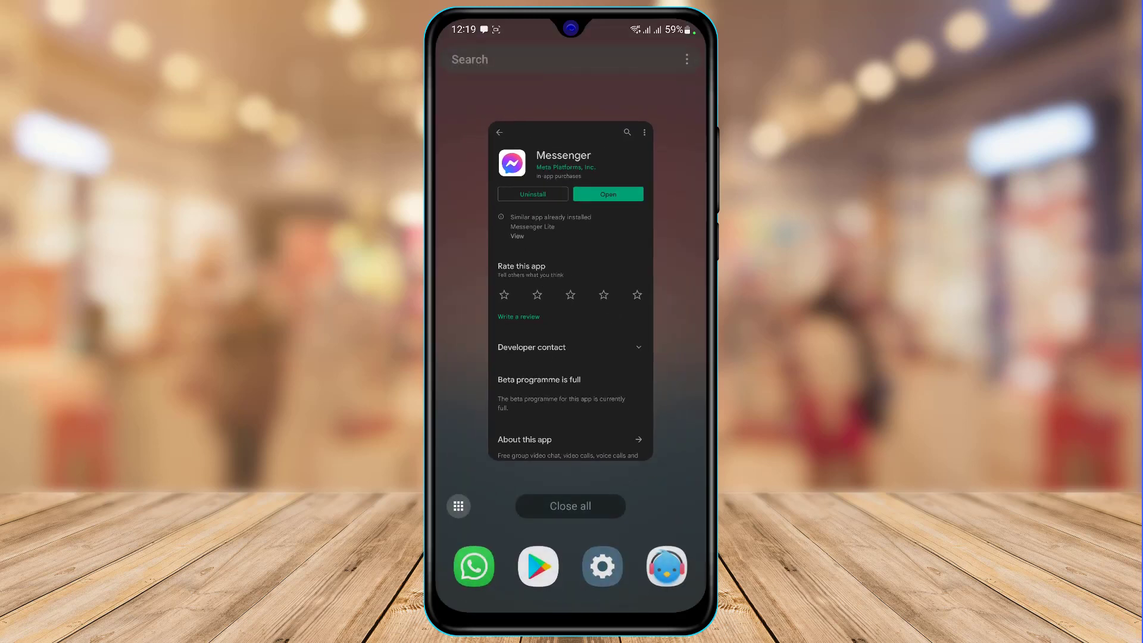
Go to Settings > Apps and scroll the installed apps list down to Messenger
left_click(569, 506)
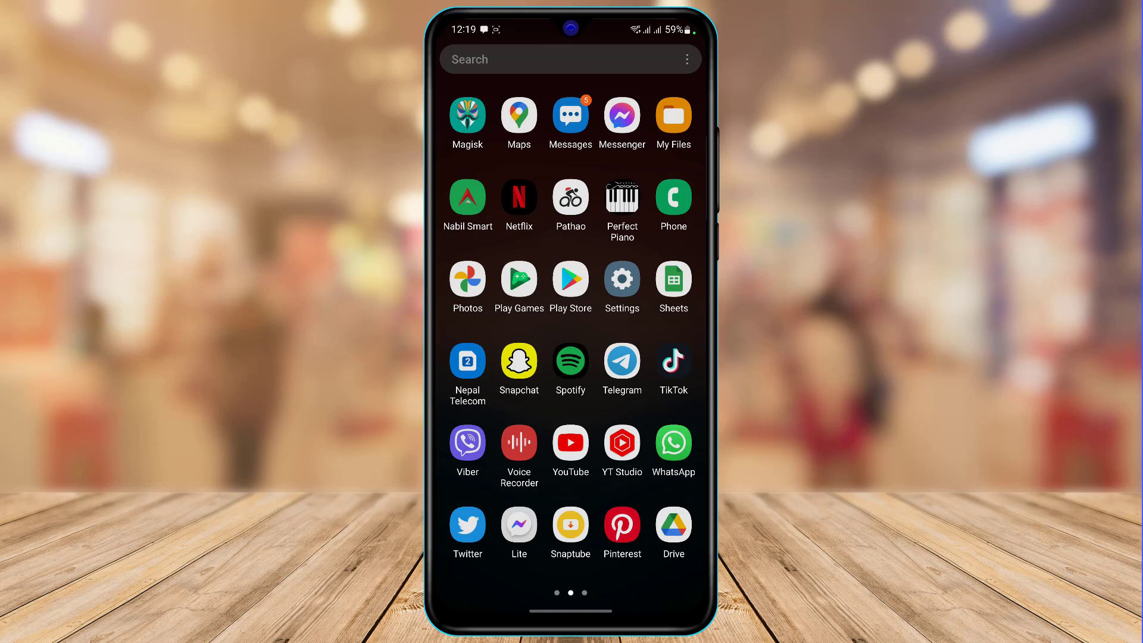
left_click(621, 278)
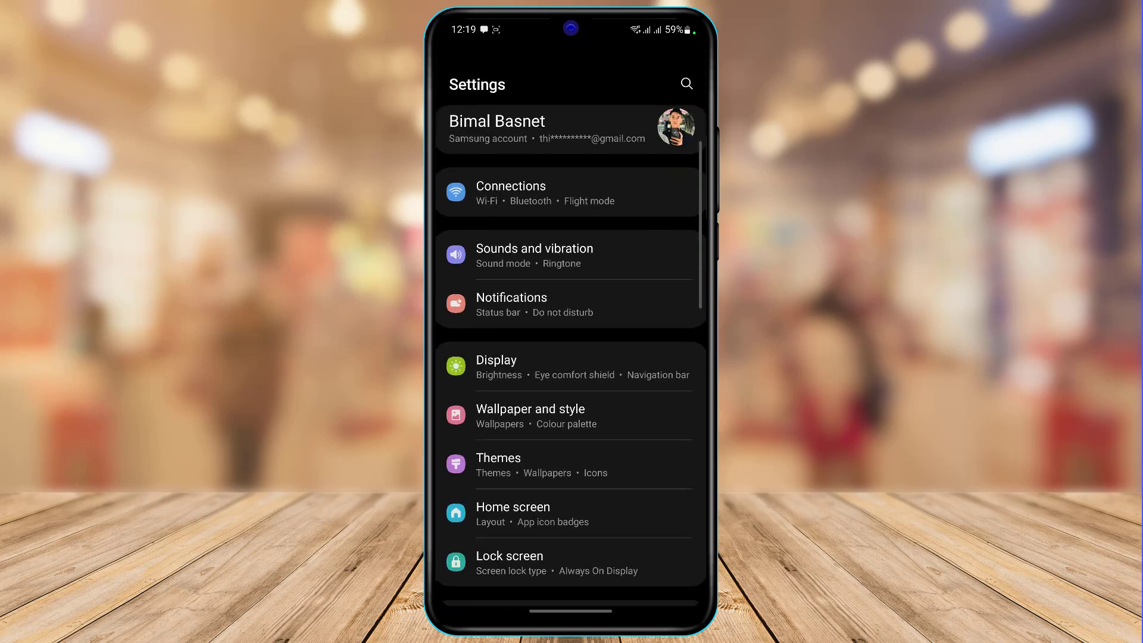
scroll("down", 3)
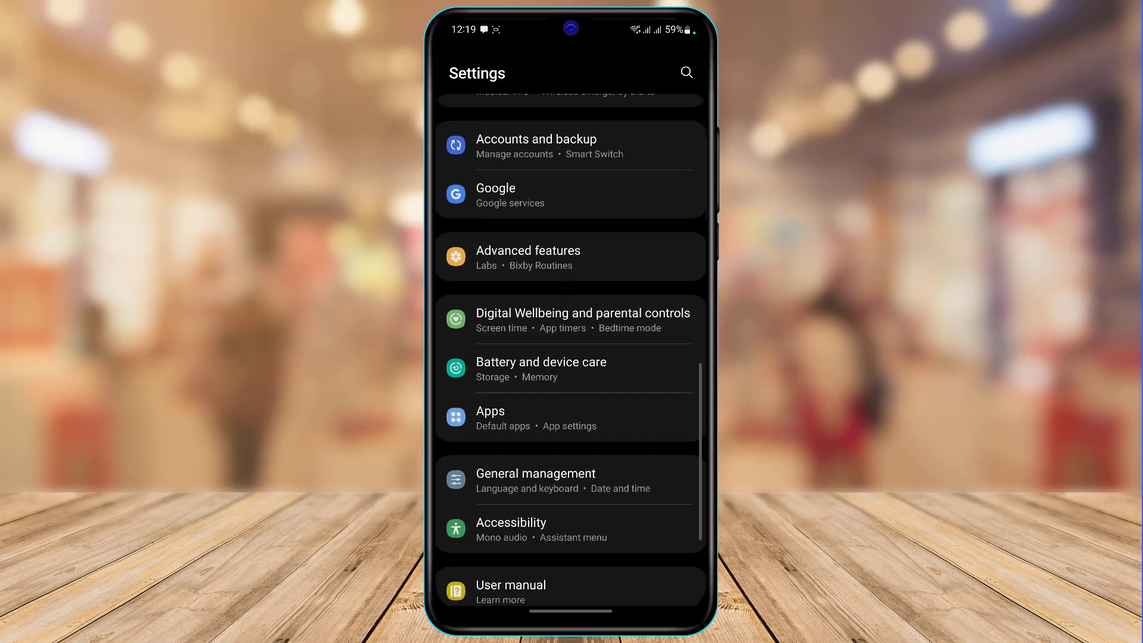
left_click(513, 410)
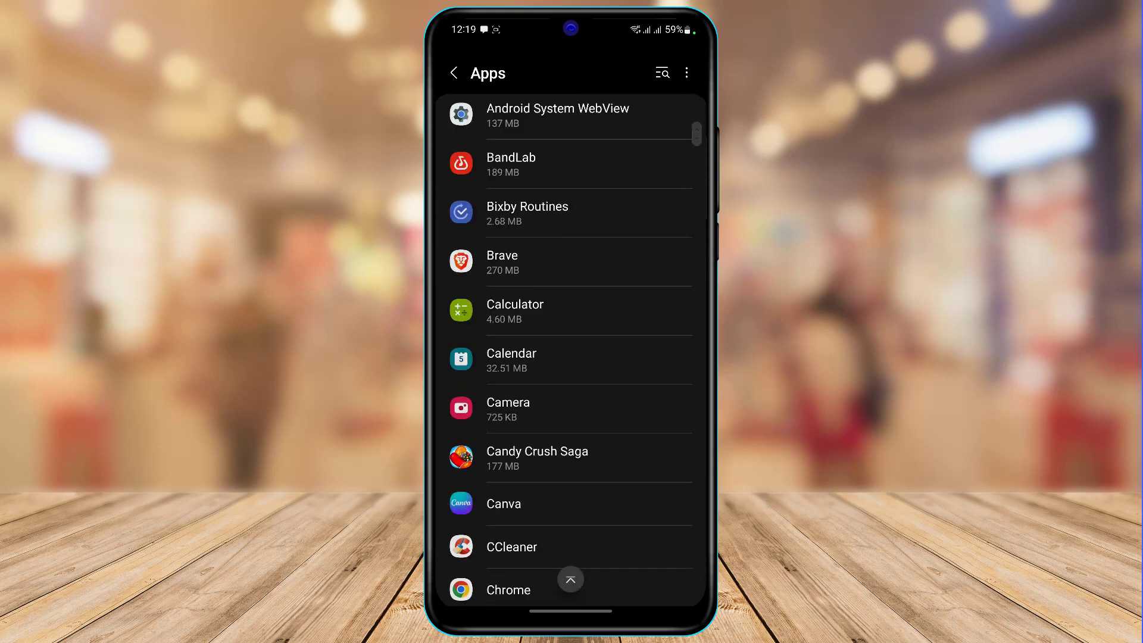
scroll("down", 3)
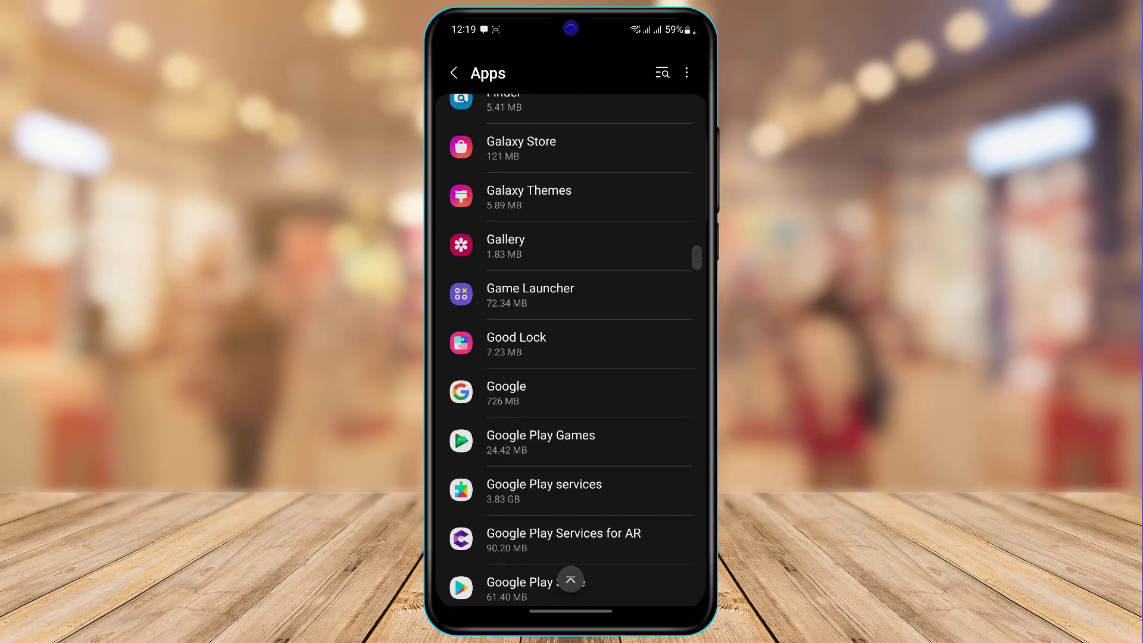
scroll("down", 3)
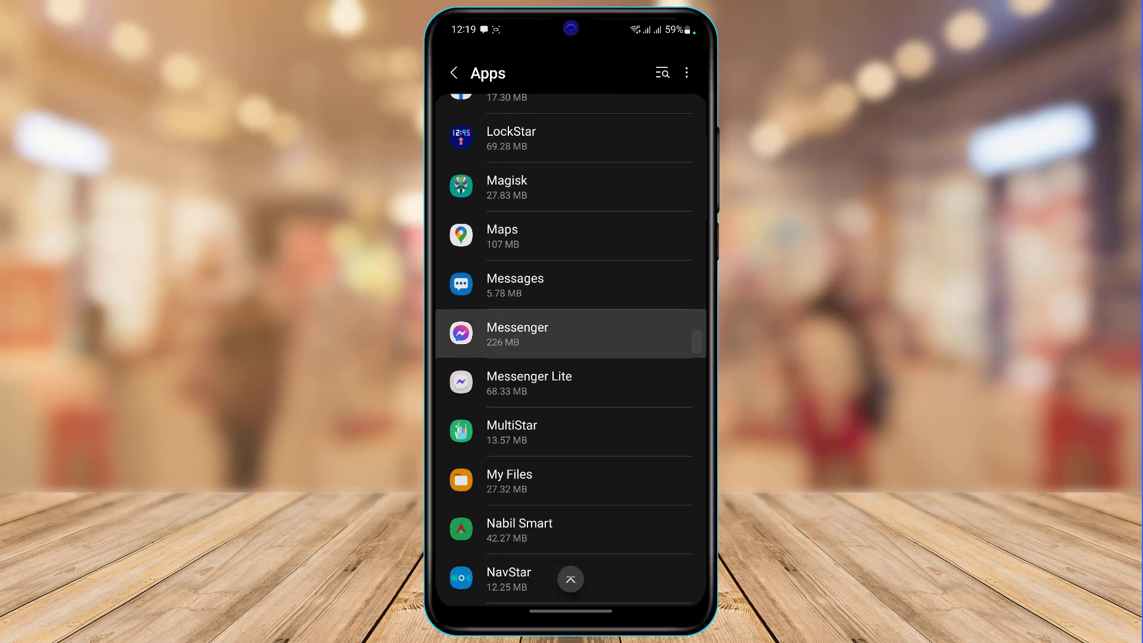
In Messenger's App info Storage page, clear the cache and request Clear data
left_click(533, 333)
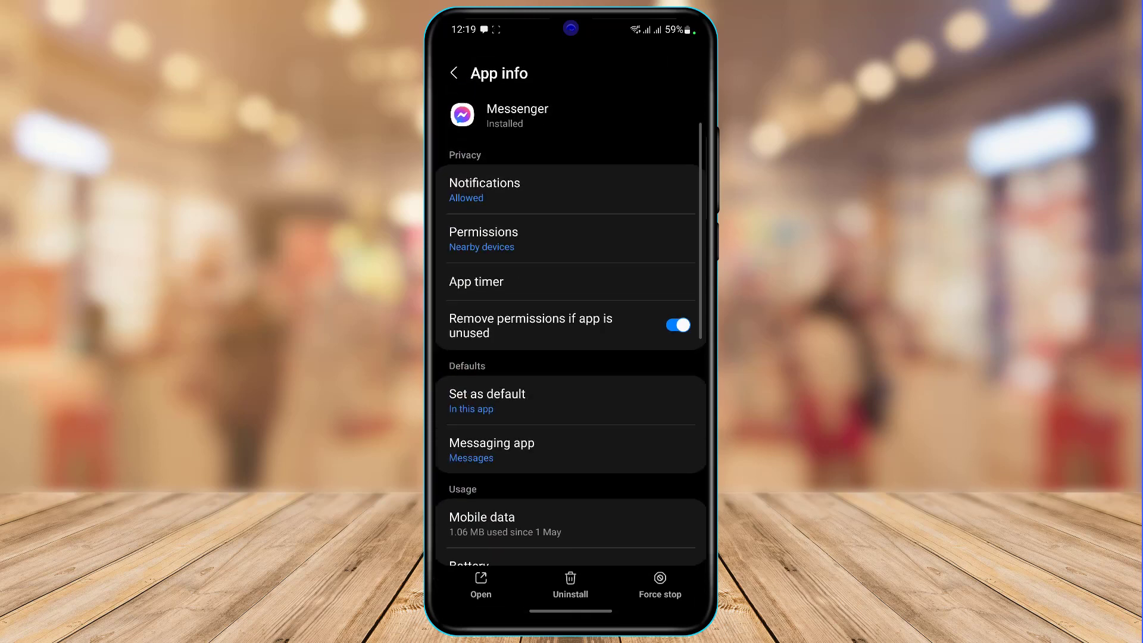
scroll("down", 3)
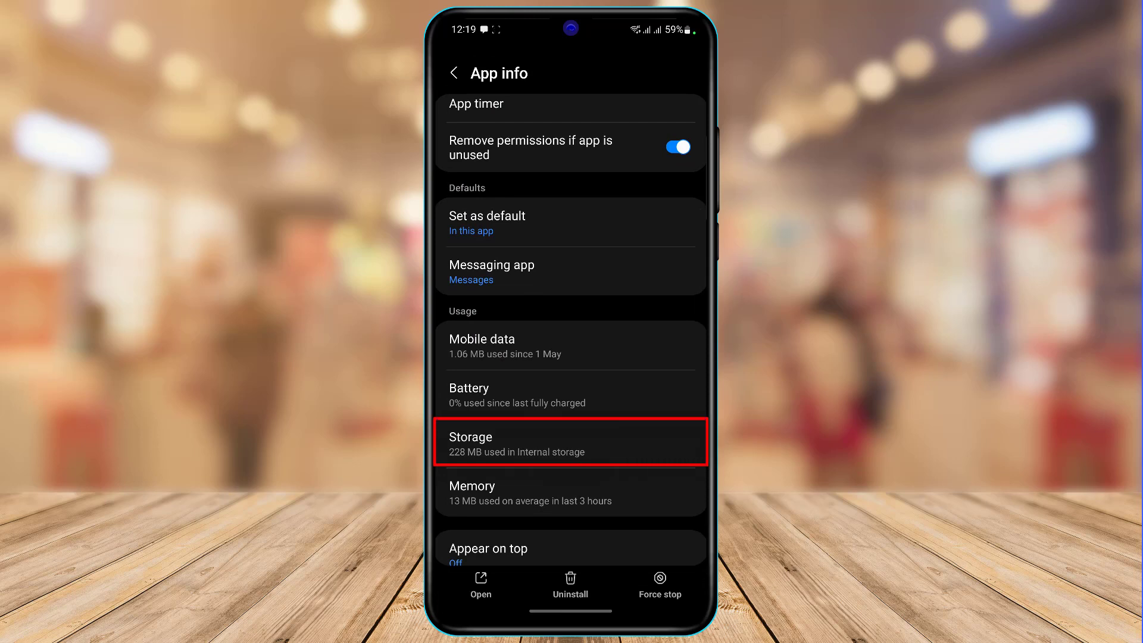
left_click(569, 441)
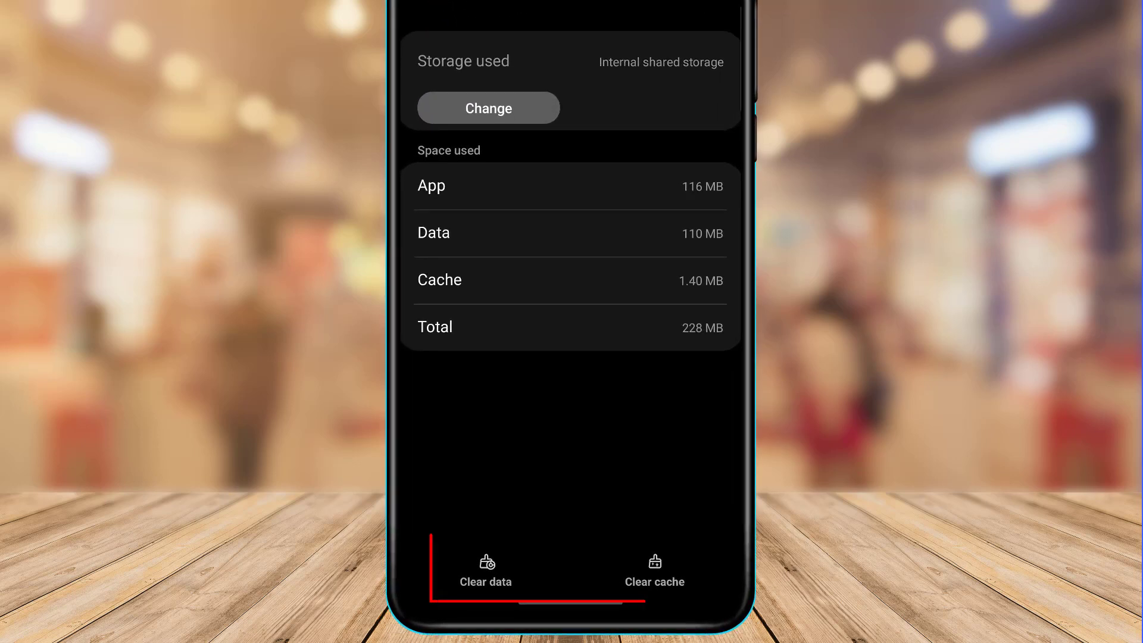
left_click(655, 573)
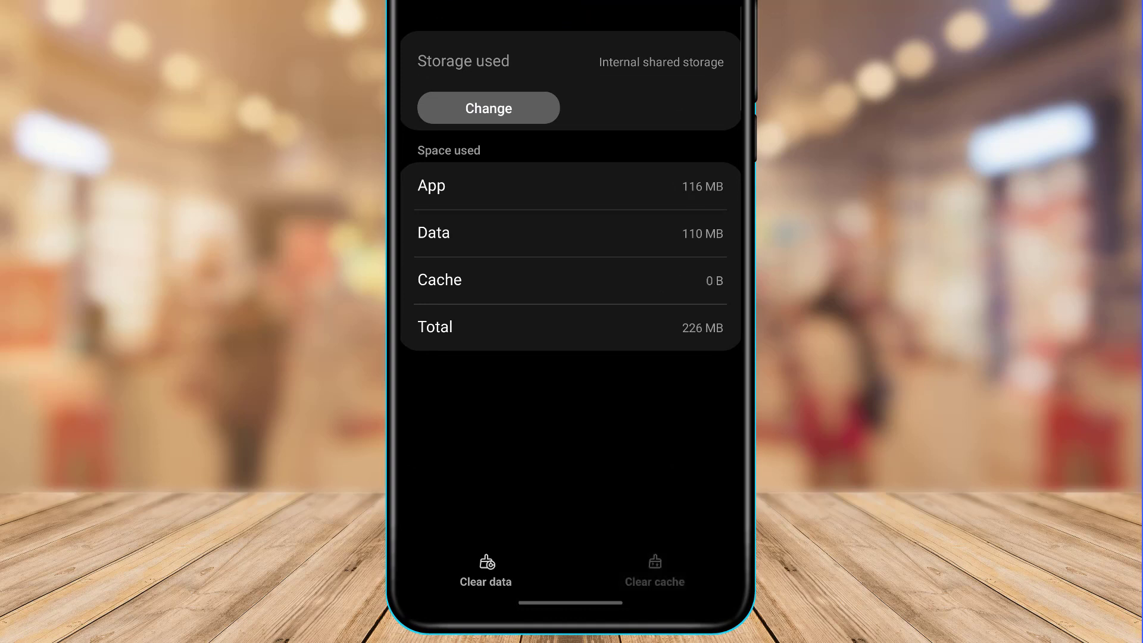
left_click(485, 568)
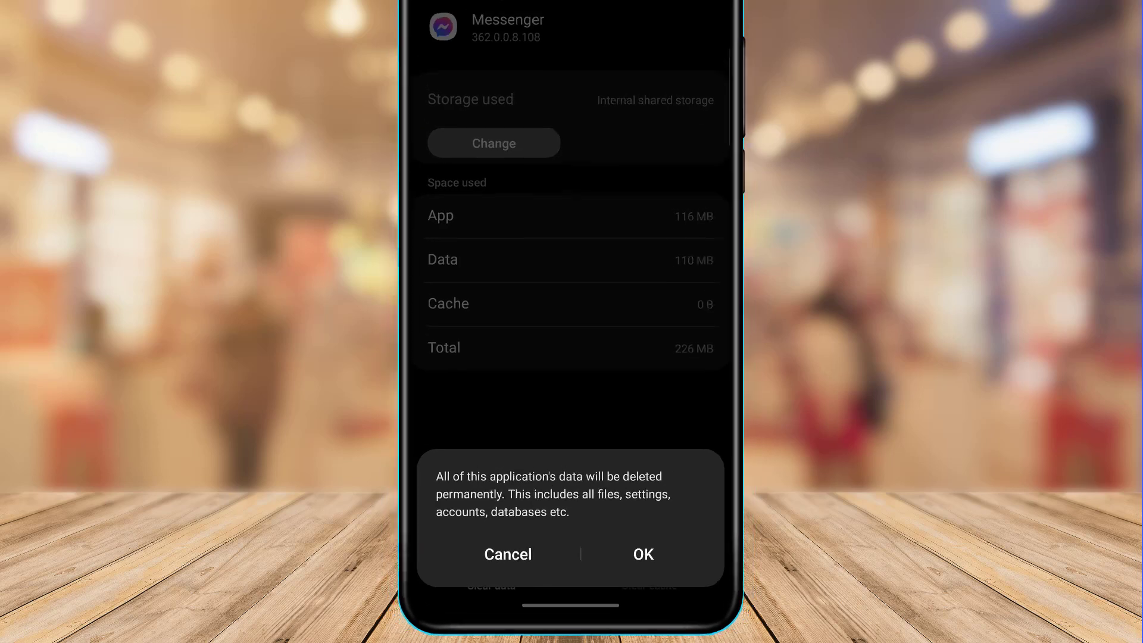
Confirm deleting Messenger's data, then force stop the app, leaving storage at 116 MB
left_click(643, 554)
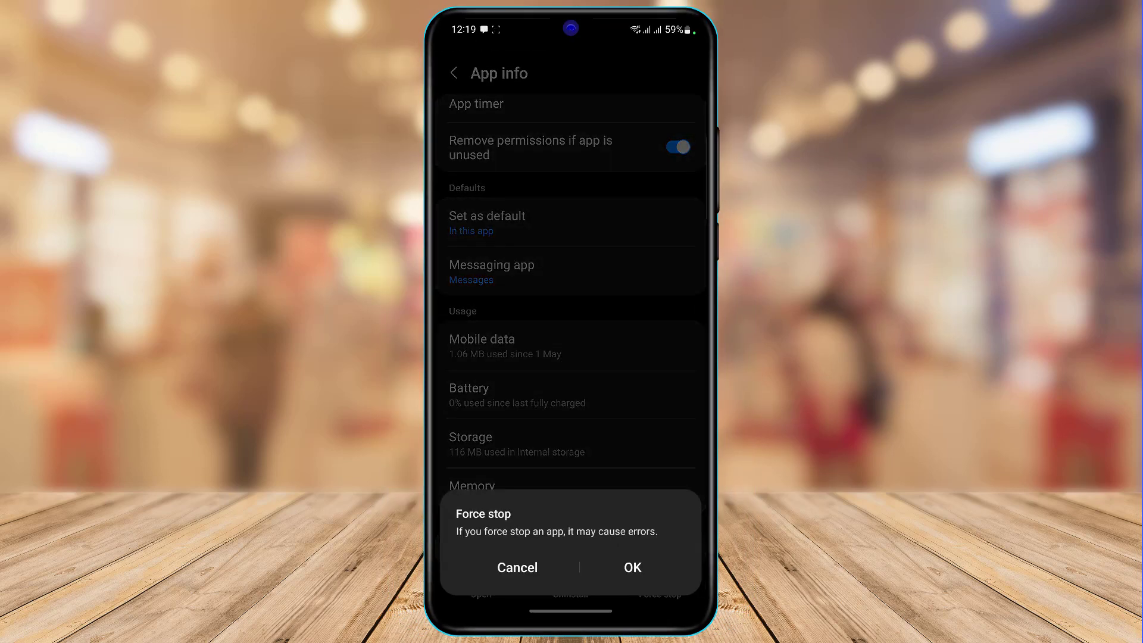
left_click(517, 567)
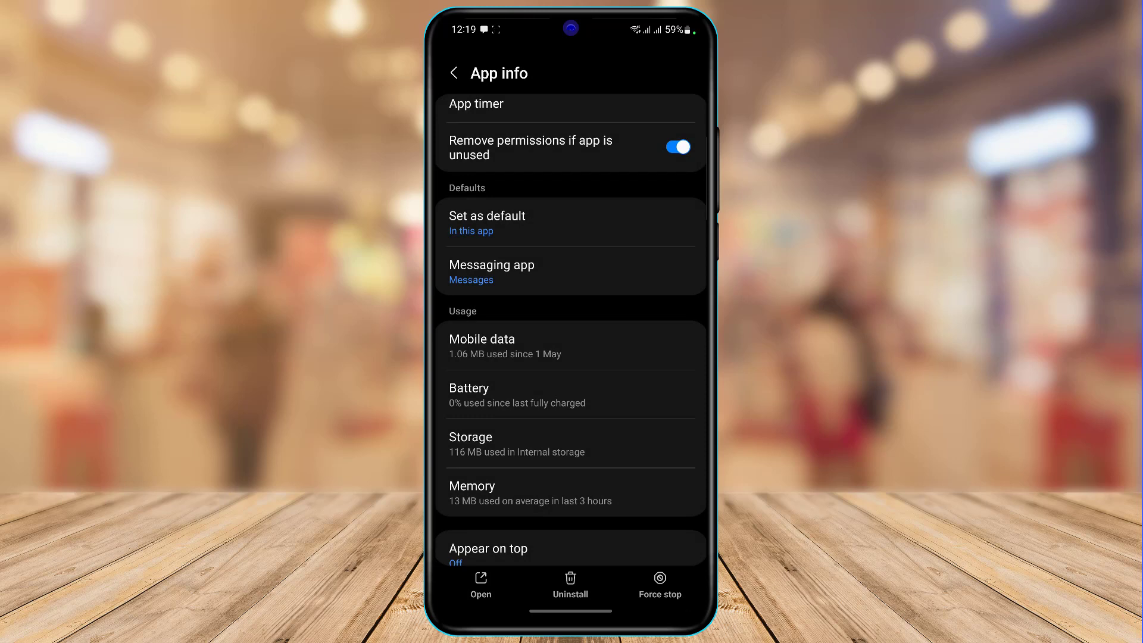